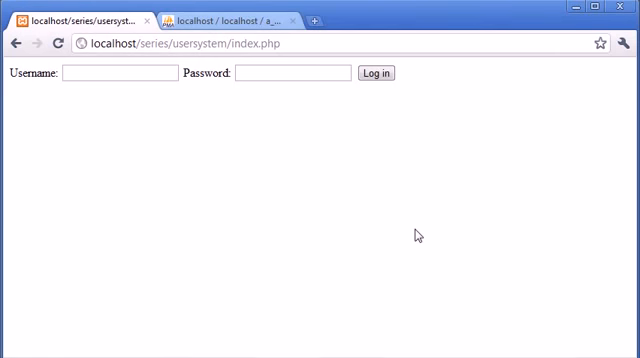
pyautogui.moveTo(264, 192)
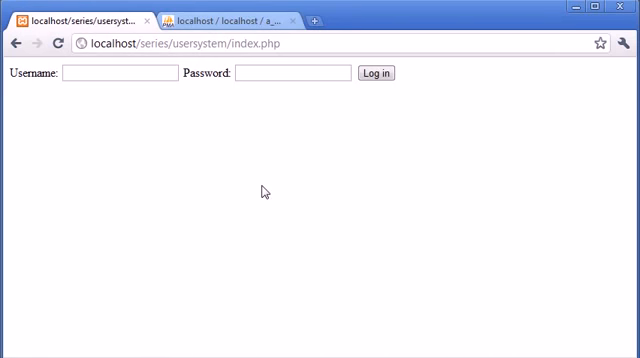
pyautogui.moveTo(318, 234)
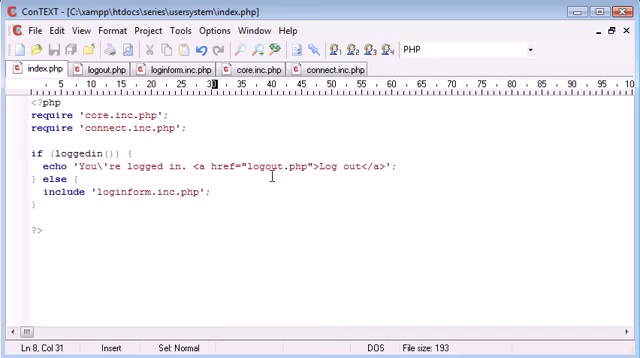
# - Switch to the loginform.inc.php tab showing the login query
pyautogui.click(169, 68)
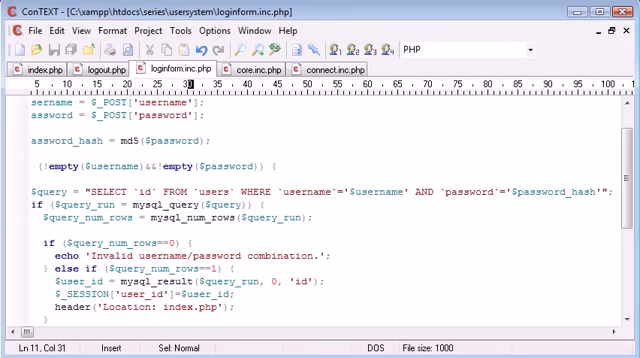
# - Delete $username from the login query line to begin rewriting it
pyautogui.click(46, 102)
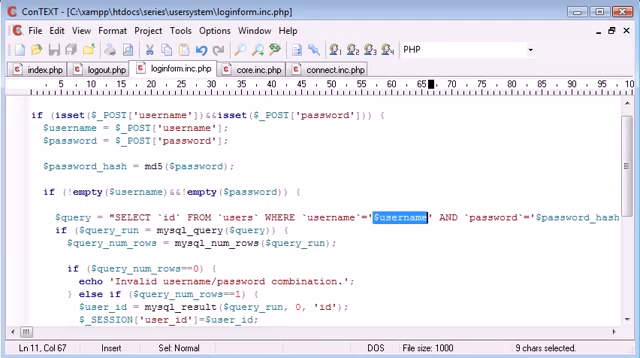
pyautogui.press('Delete')
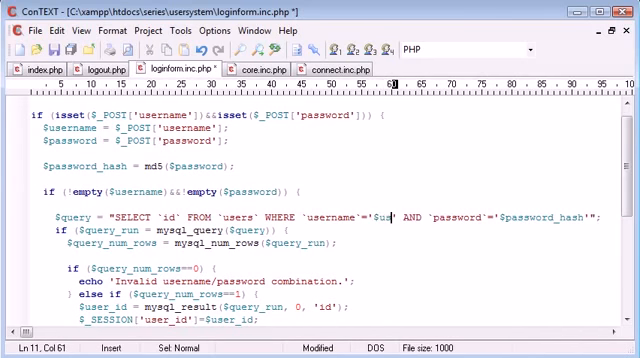
# - Rewrite the query to concatenate '".$username."' and '".$password_hash."', then save
pyautogui.write('ername."\'')
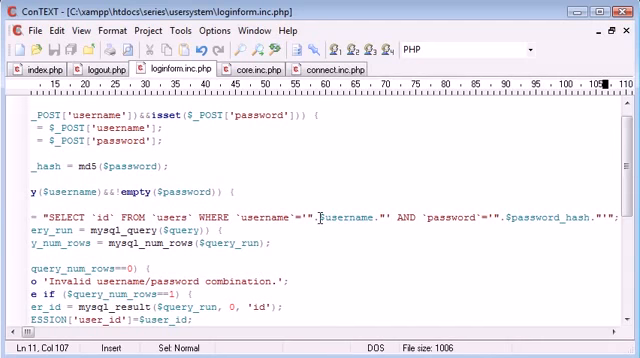
# - Wrap $username and $password_hash in mysql_real_escape_string() within the query
pyautogui.click(314, 214)
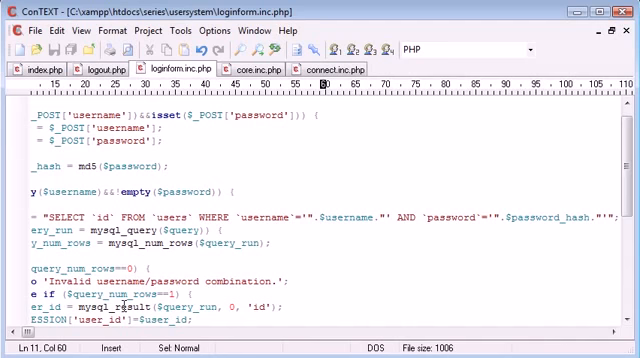
pyautogui.write('mysql_real_escape_string(')
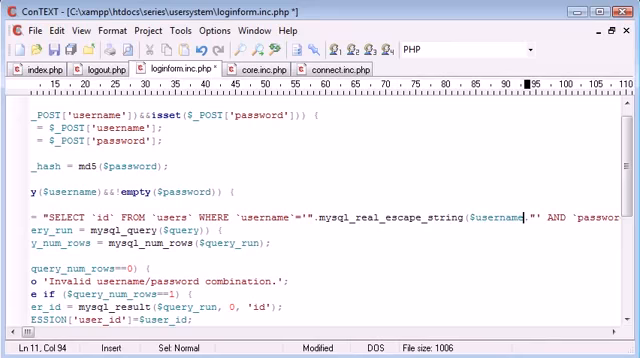
pyautogui.hscroll(3)
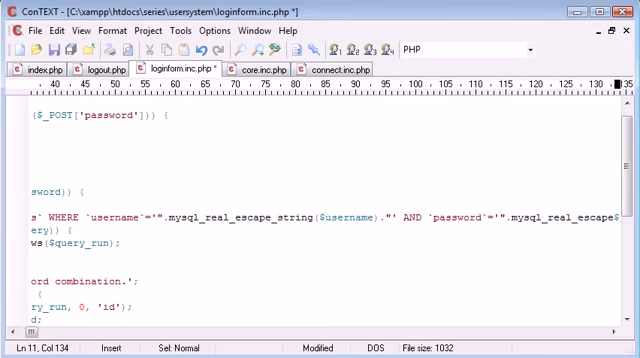
pyautogui.hscroll(3)
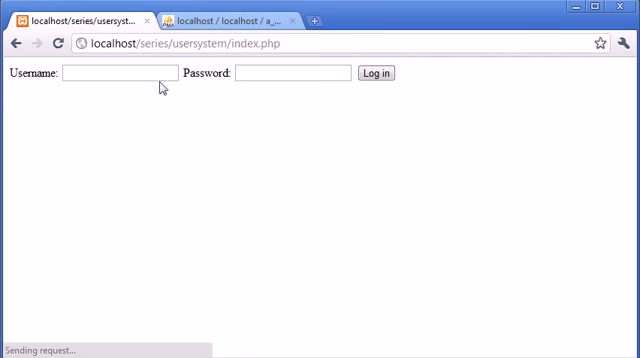
# - Log in as alex with the password in the Chrome login form
pyautogui.write('alex')
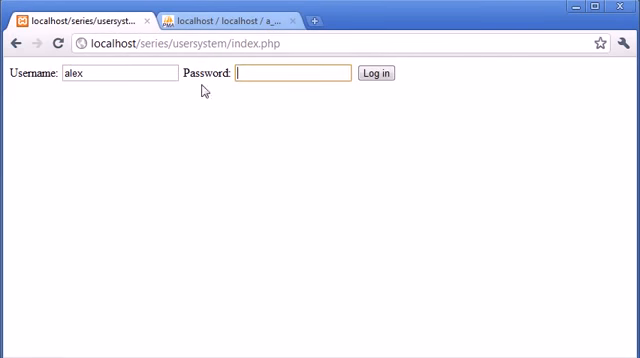
pyautogui.write('•')
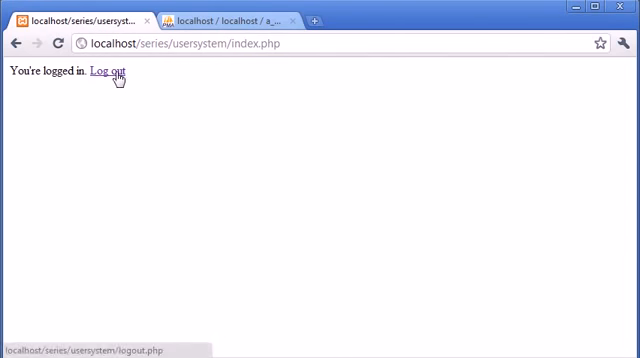
# - Log out and return to the empty login form
pyautogui.write('bill')
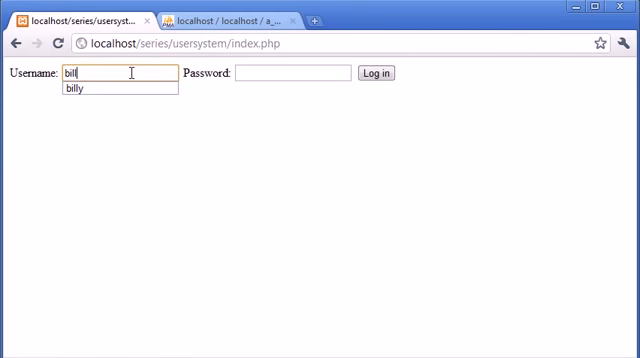
pyautogui.click(83, 95)
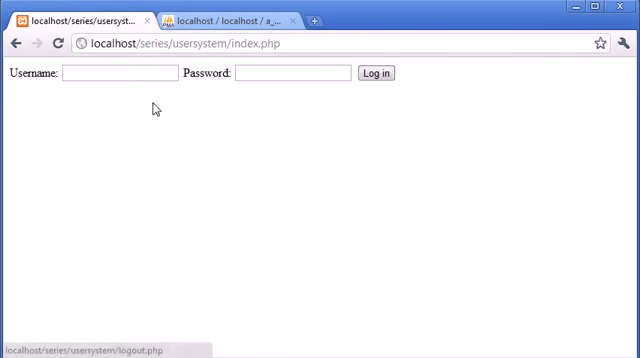
pyautogui.moveTo(259, 244)
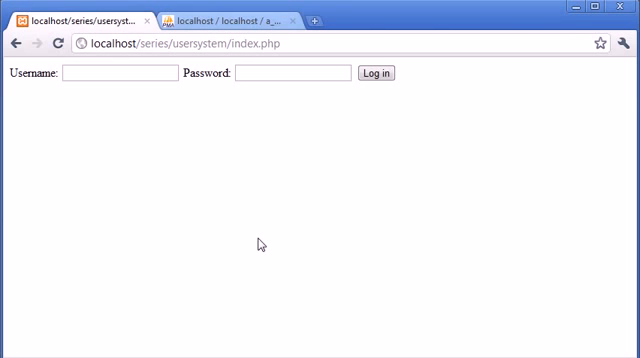
pyautogui.moveTo(595, 345)
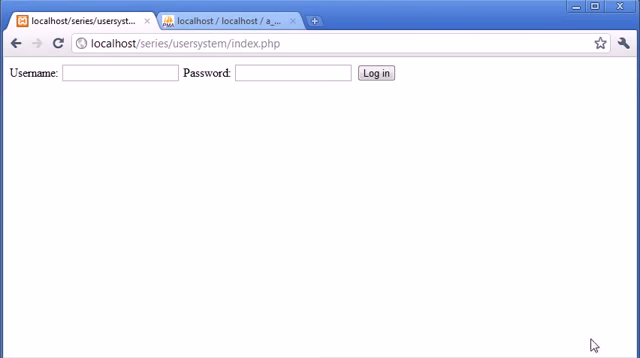